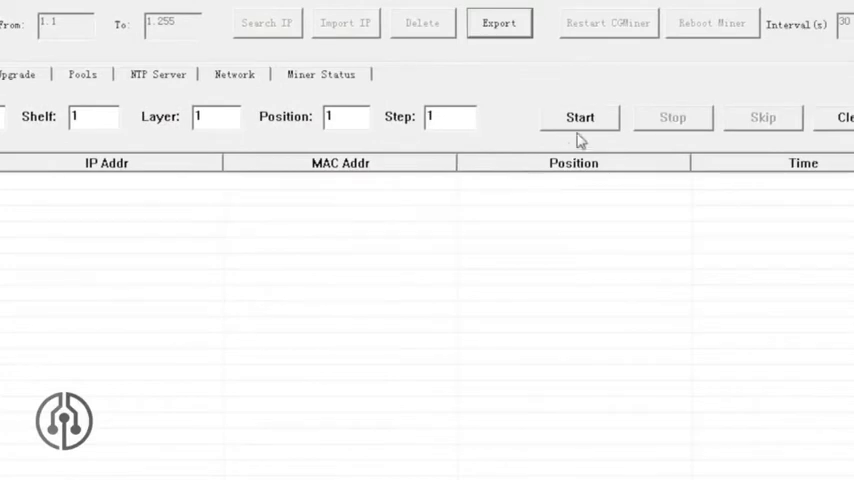
# Step: Start the Detect IP scan over the set IP range to locate the miner
pyautogui.click(580, 116)
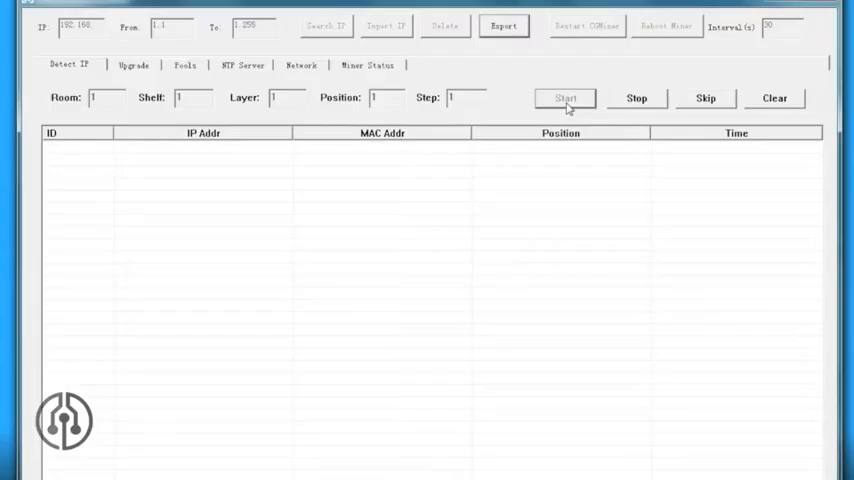
pyautogui.click(564, 98)
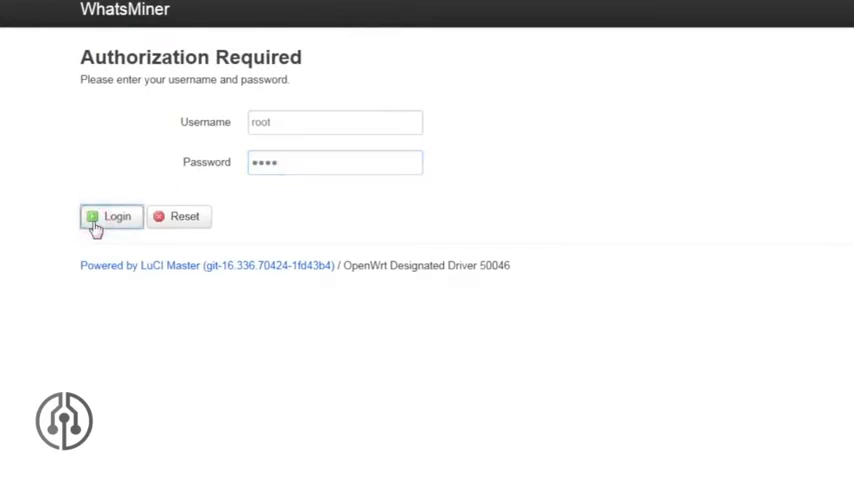
# Step: Log in as root and reach the CGMiner status summary showing three alive devices
pyautogui.click(110, 216)
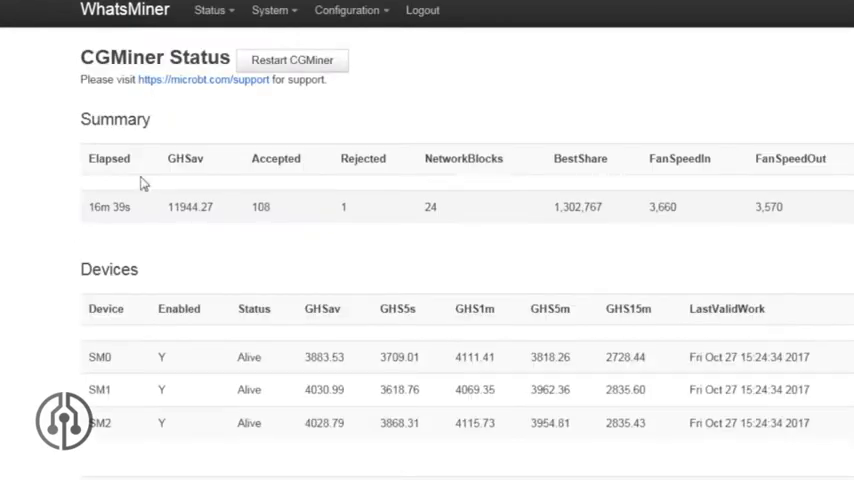
pyautogui.click(348, 12)
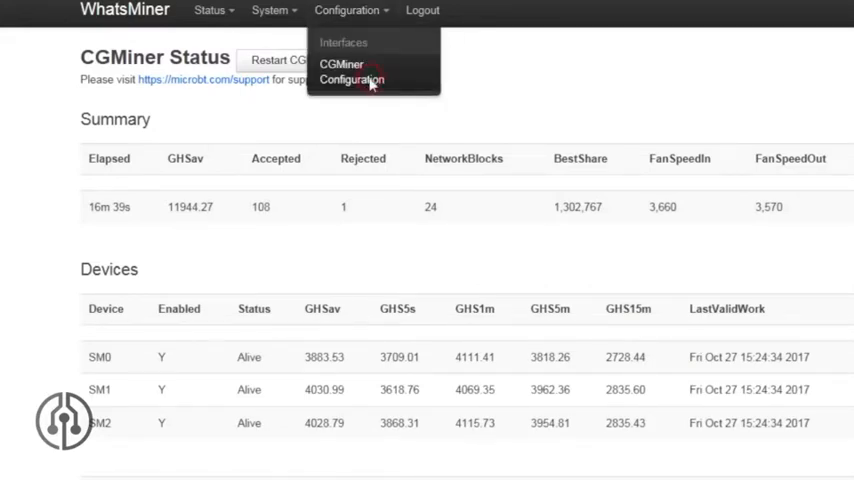
# Step: Review Pool 1–3 addresses and worker names in CGMiner Configuration
pyautogui.click(352, 80)
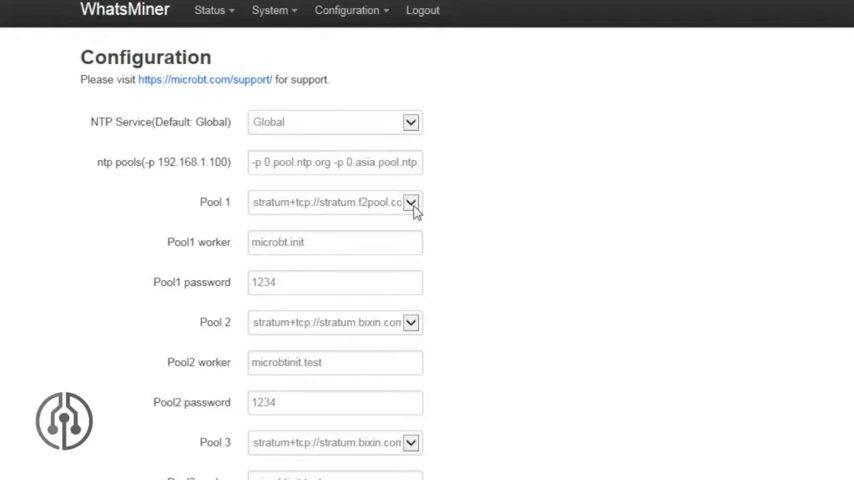
pyautogui.click(410, 202)
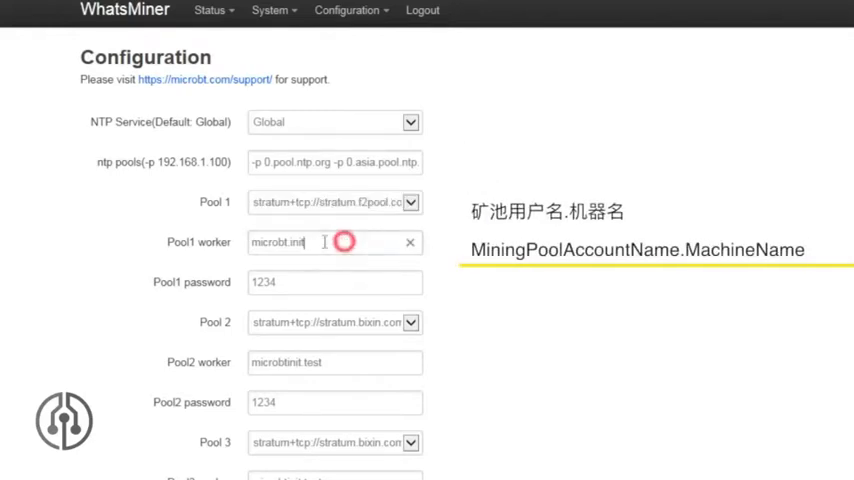
pyautogui.tripleClick(290, 242)
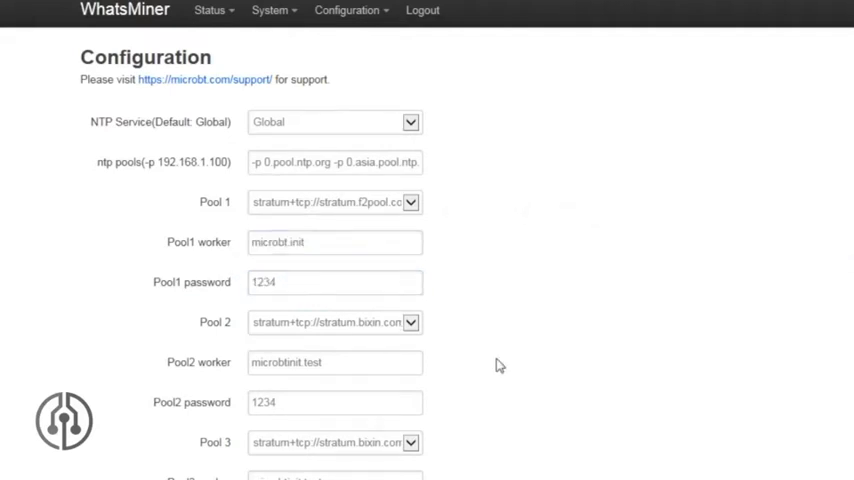
# Step: Save and apply the three-pool configuration
pyautogui.scroll(-3)
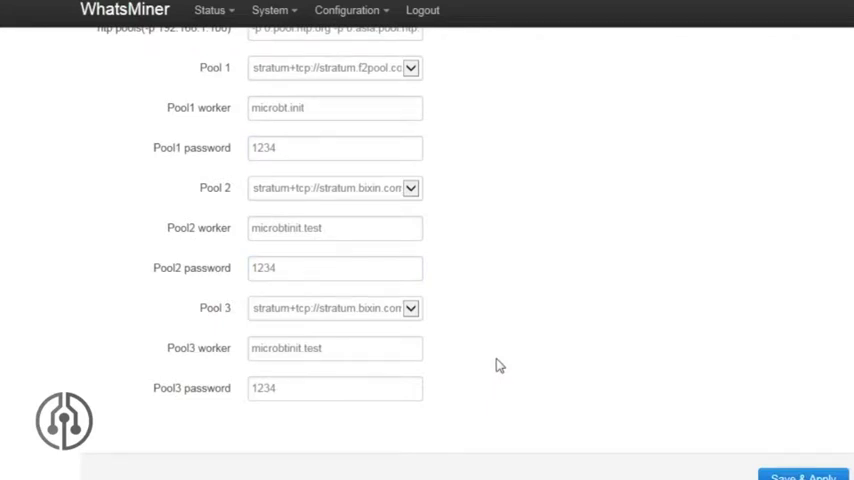
pyautogui.scroll(-3)
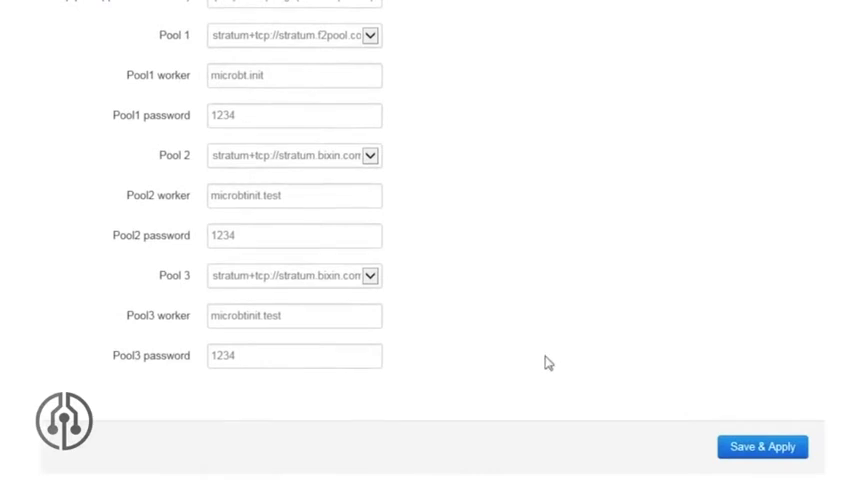
pyautogui.click(762, 446)
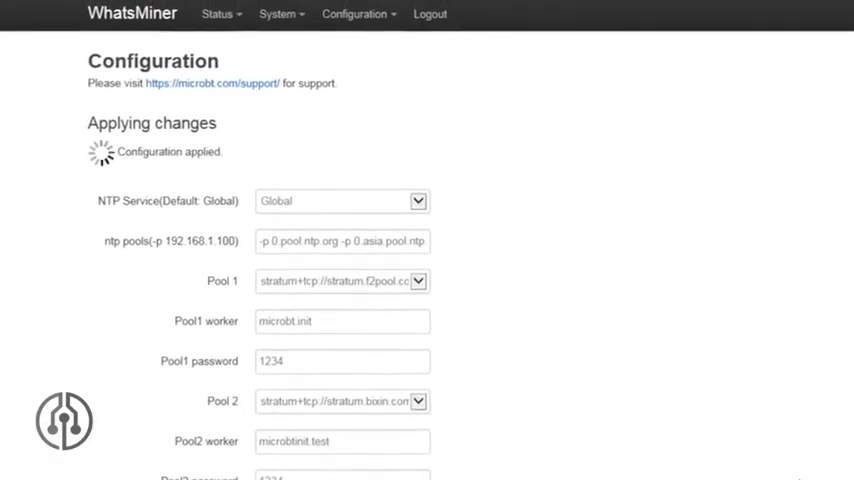
# Step: Perform a reboot from System > Reboot, returning the miner to the login prompt
pyautogui.click(278, 14)
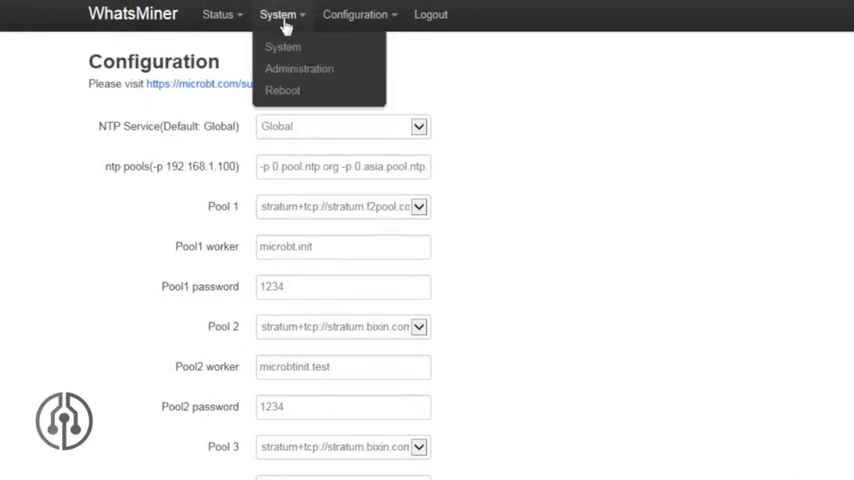
pyautogui.moveTo(284, 90)
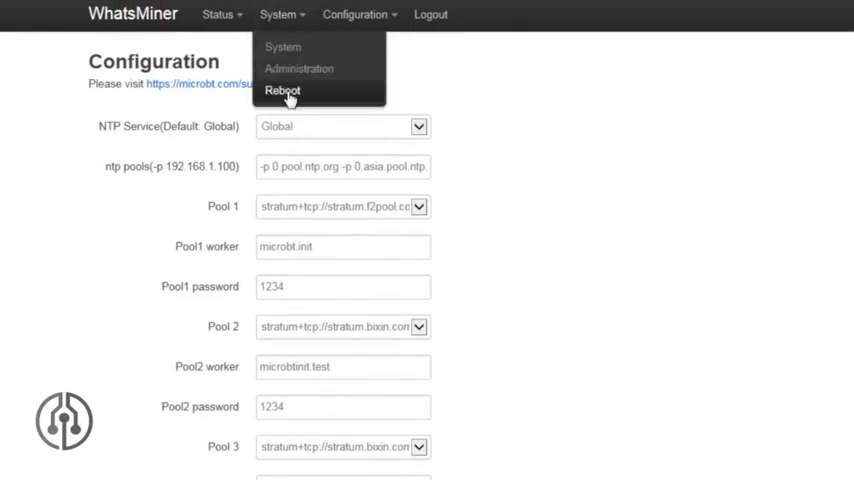
pyautogui.click(282, 90)
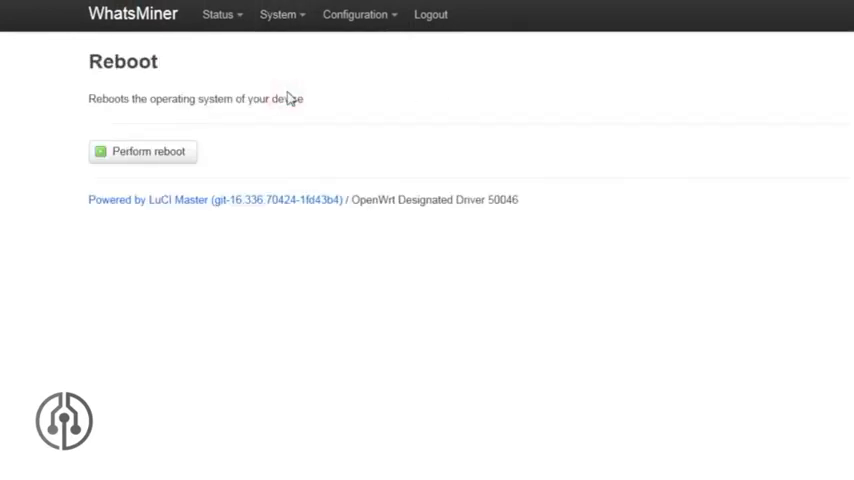
pyautogui.click(142, 152)
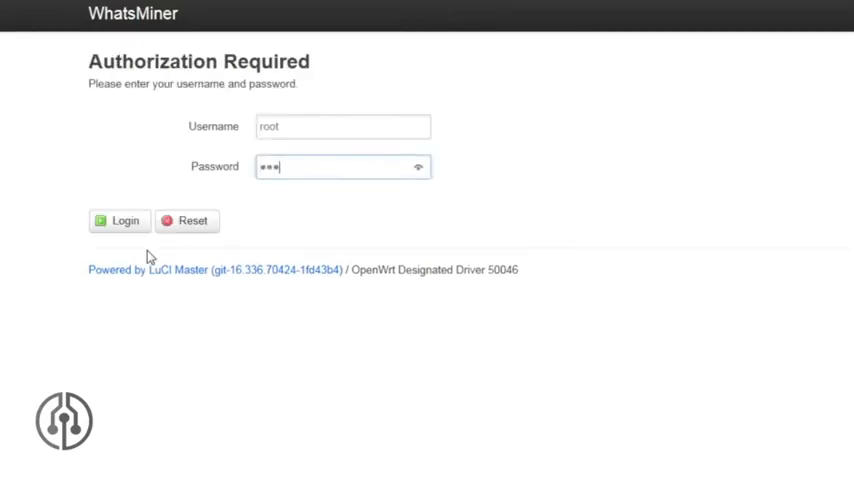
# Step: Log back in as root and reload CGMiner Status to confirm hashing near 12132 GH/s
pyautogui.click(118, 220)
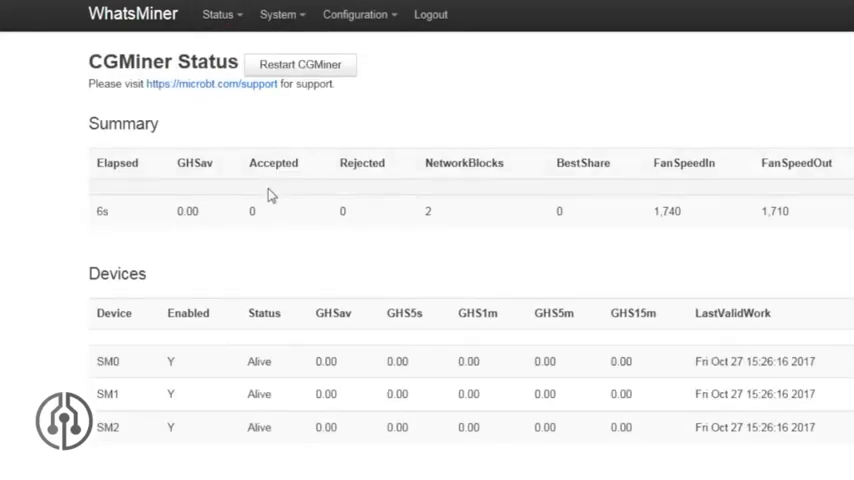
pyautogui.click(184, 14)
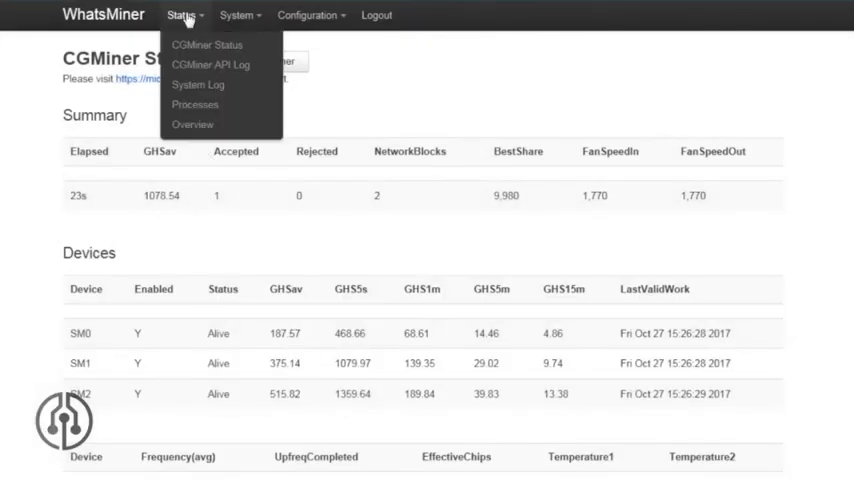
pyautogui.click(208, 44)
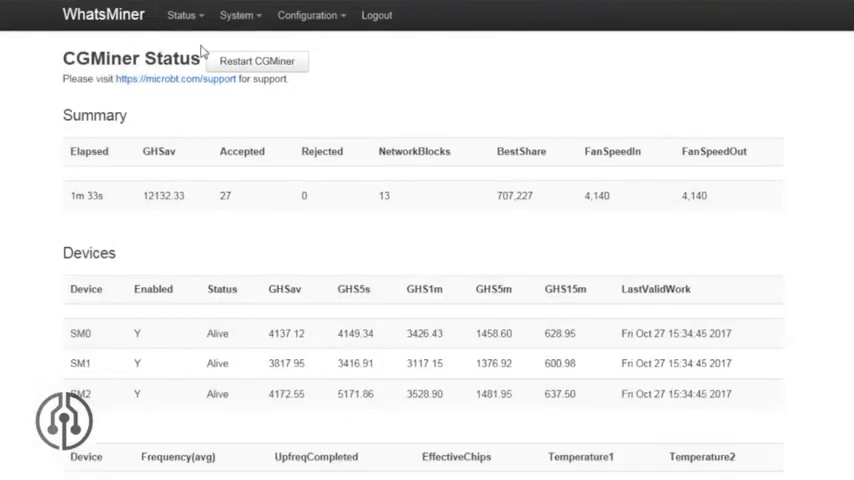